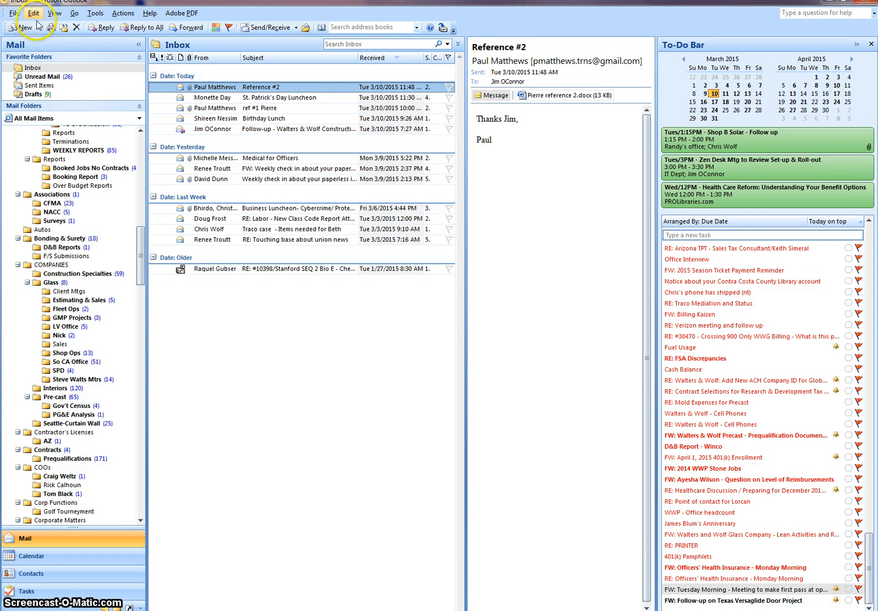
pyautogui.moveTo(21, 27)
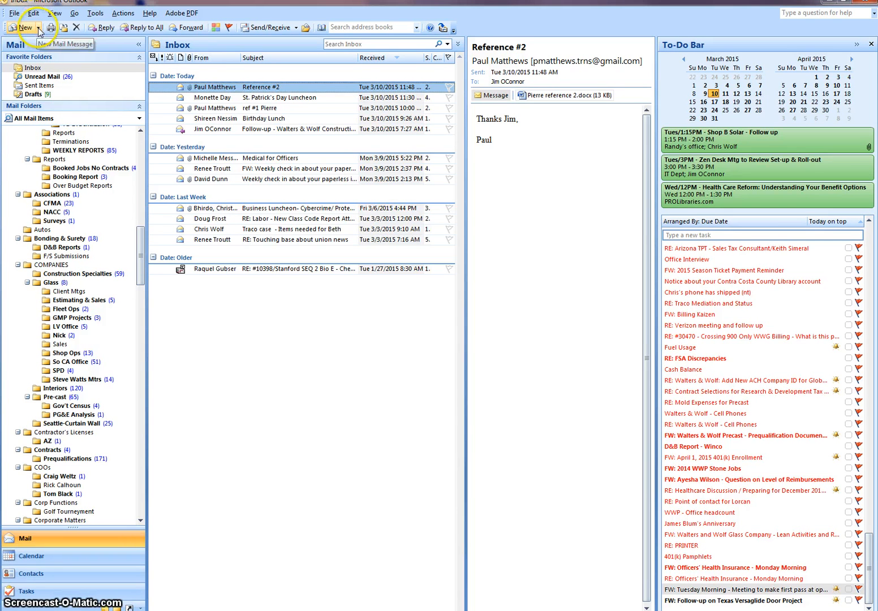
# Create a new meeting request from the New item list
pyautogui.click(35, 27)
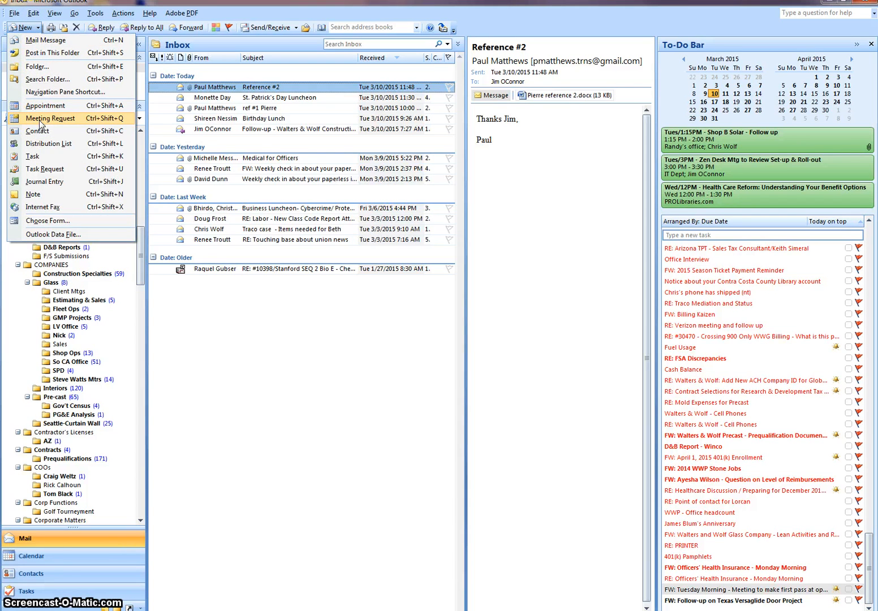
pyautogui.click(51, 118)
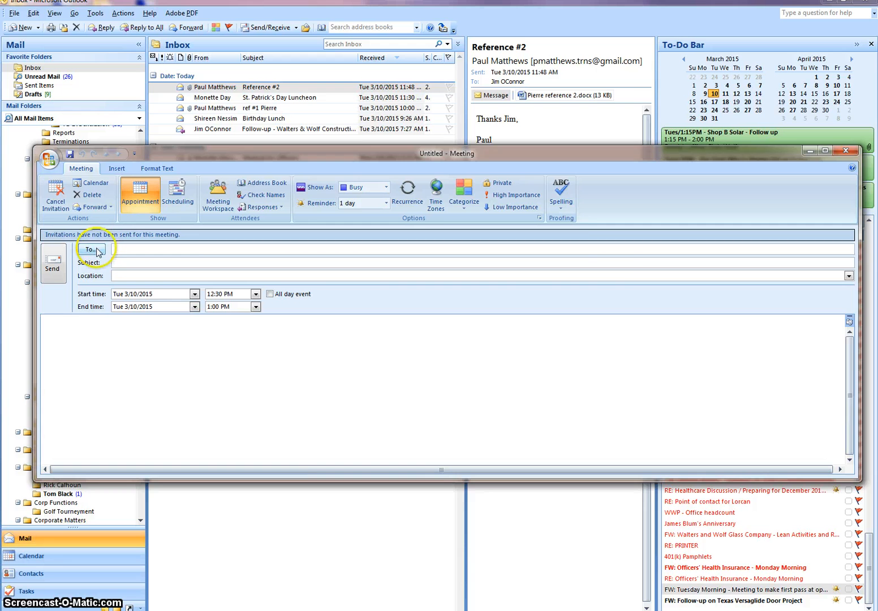
# Search the address book for 'co' and add Conference Room - Main Bldg as a resource
pyautogui.click(91, 249)
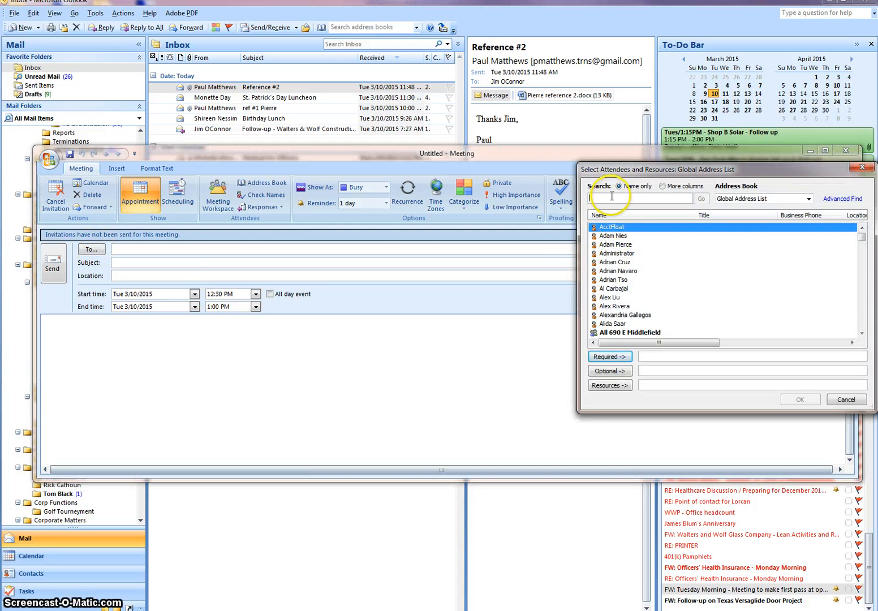
pyautogui.write('co')
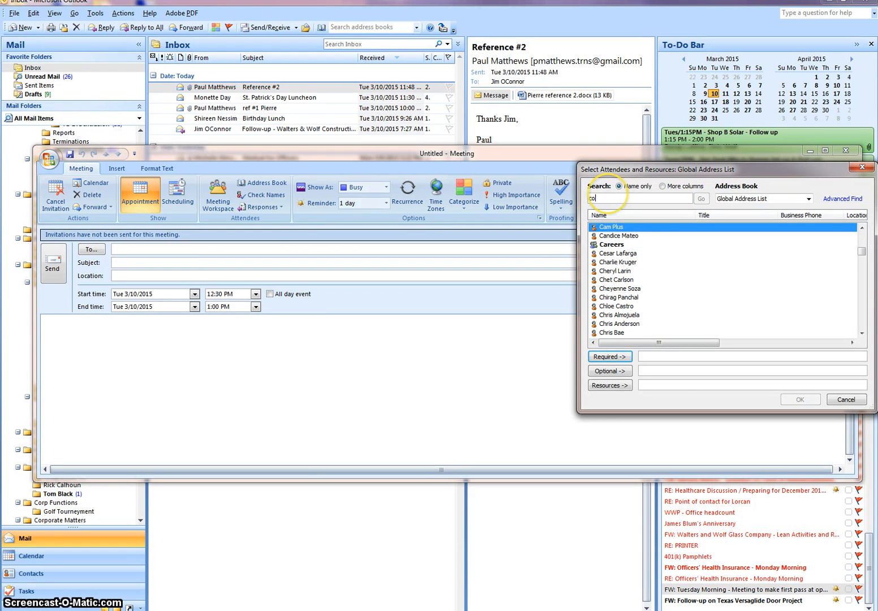
pyautogui.write('co')
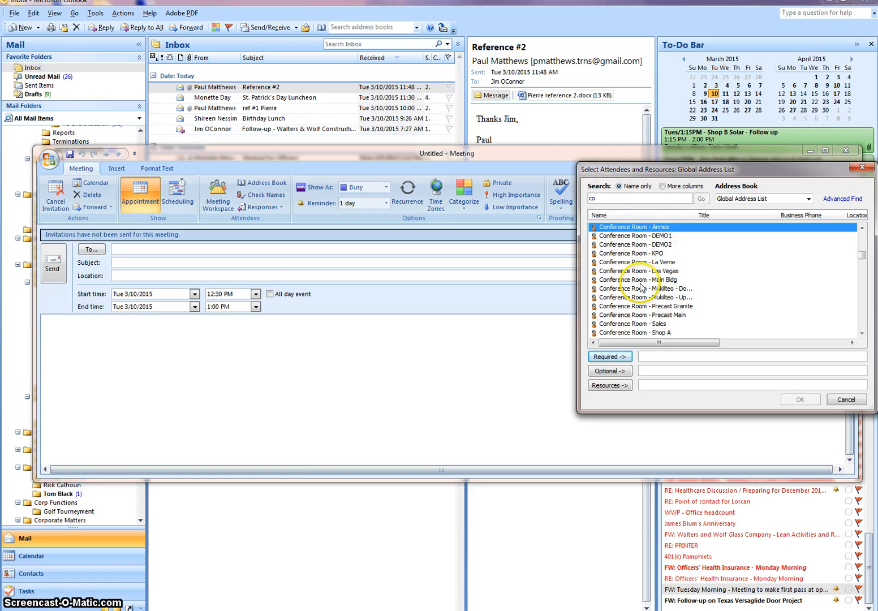
pyautogui.moveTo(641, 287)
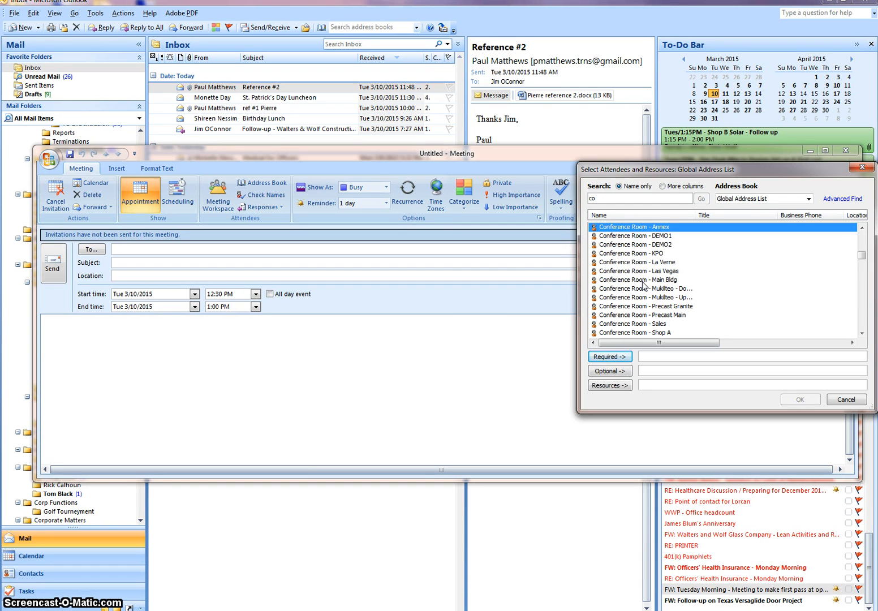
pyautogui.click(638, 279)
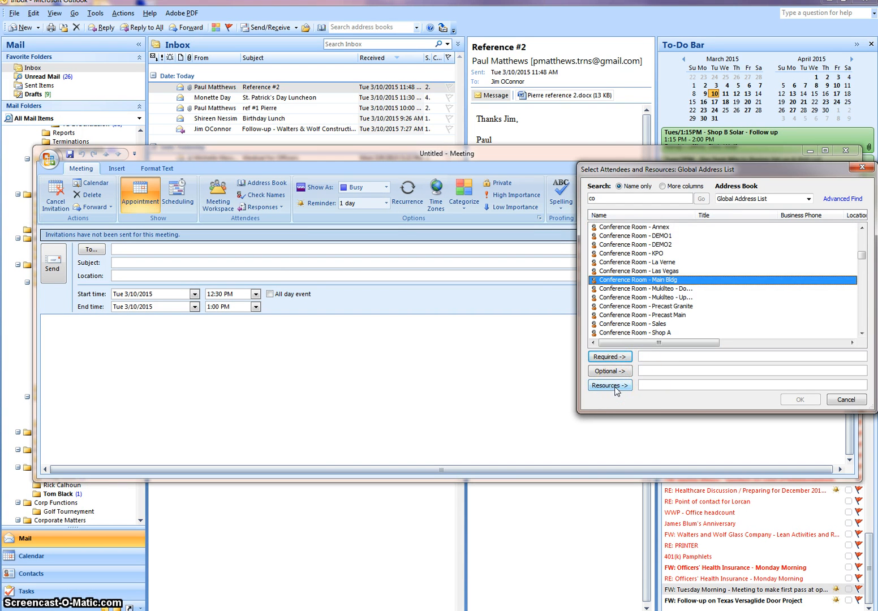
pyautogui.click(609, 385)
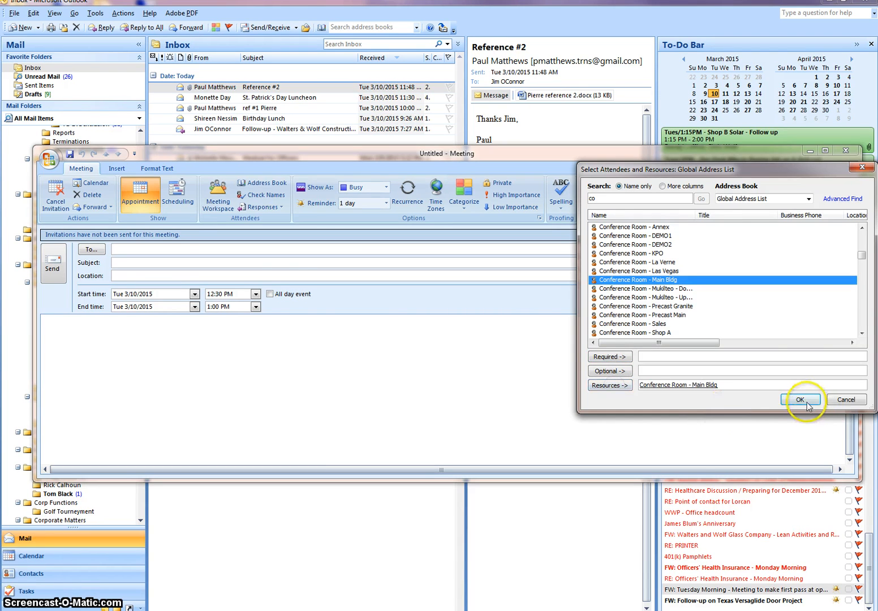
pyautogui.click(799, 399)
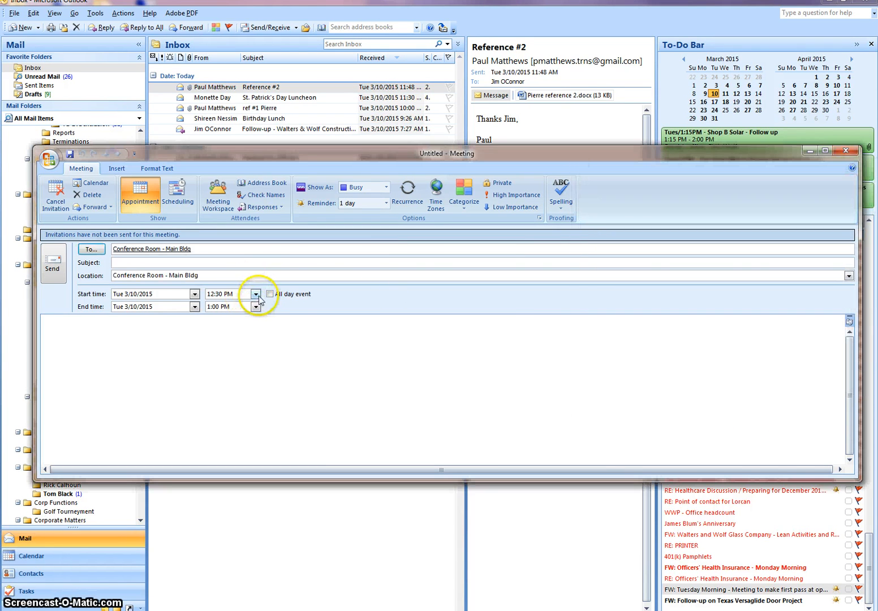